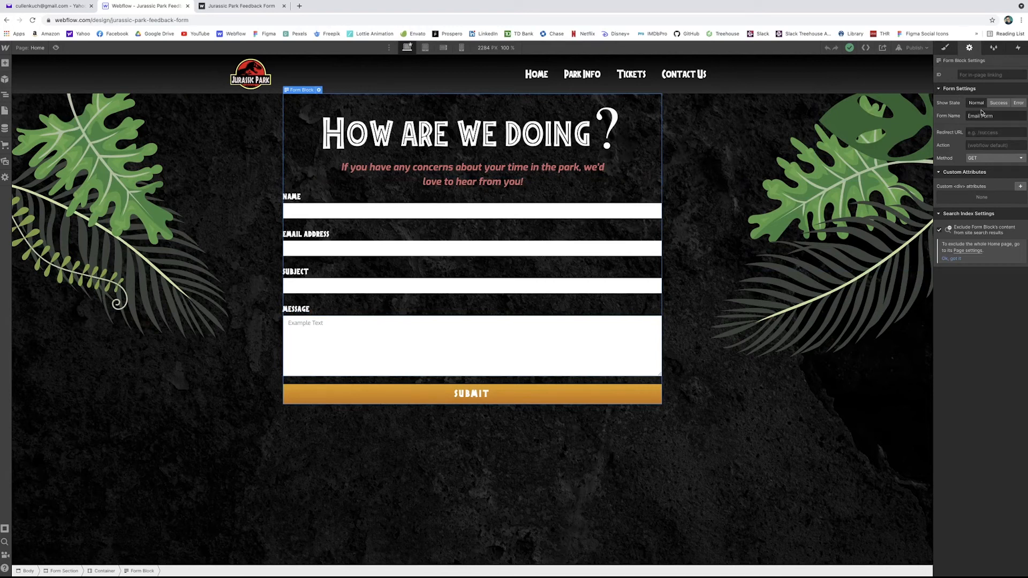
# Step: Select the existing form name 'Email Form' and begin replacing it with 'Jua'
pyautogui.click(994, 115)
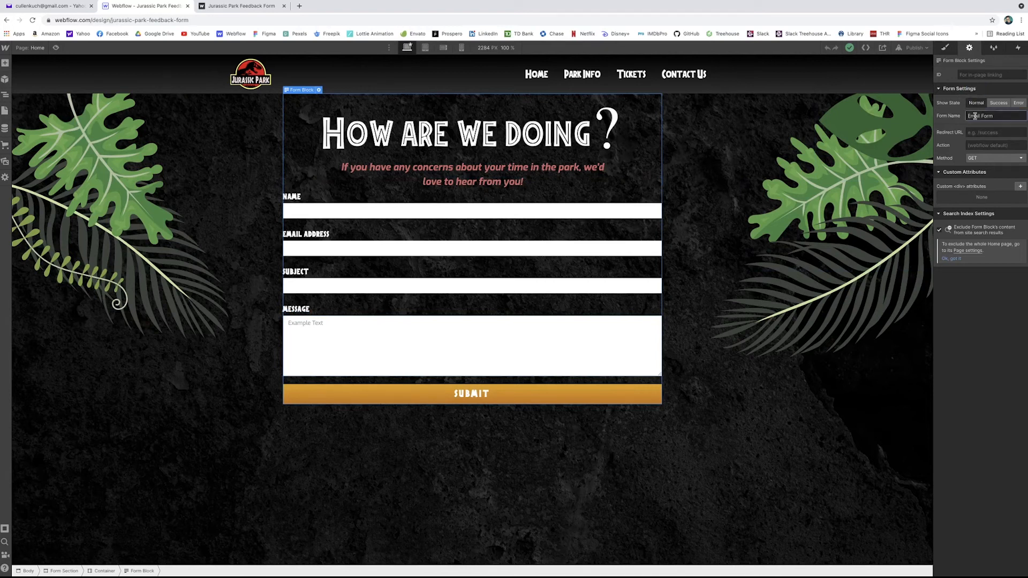
pyautogui.tripleClick(983, 116)
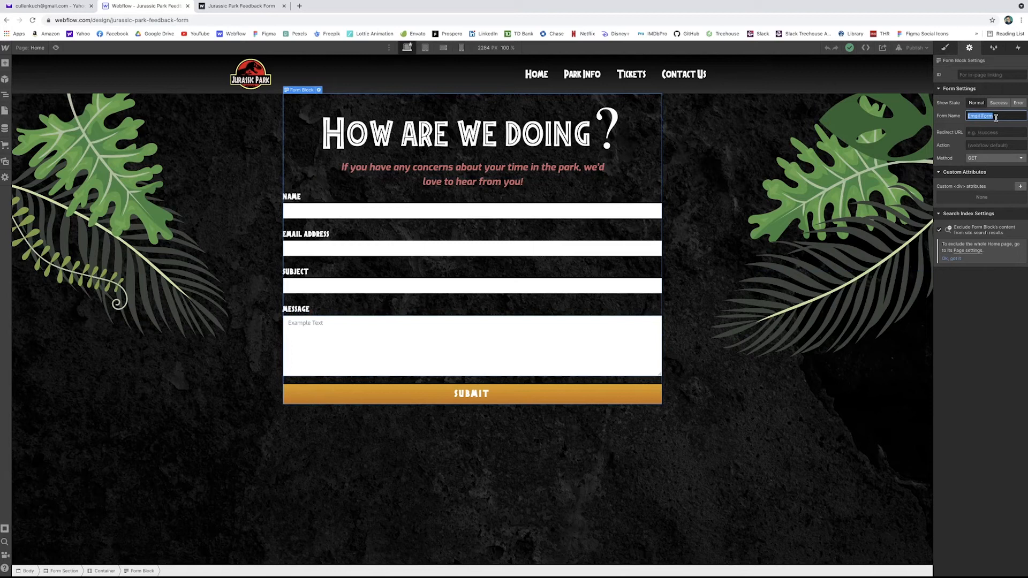
pyautogui.write('Jua')
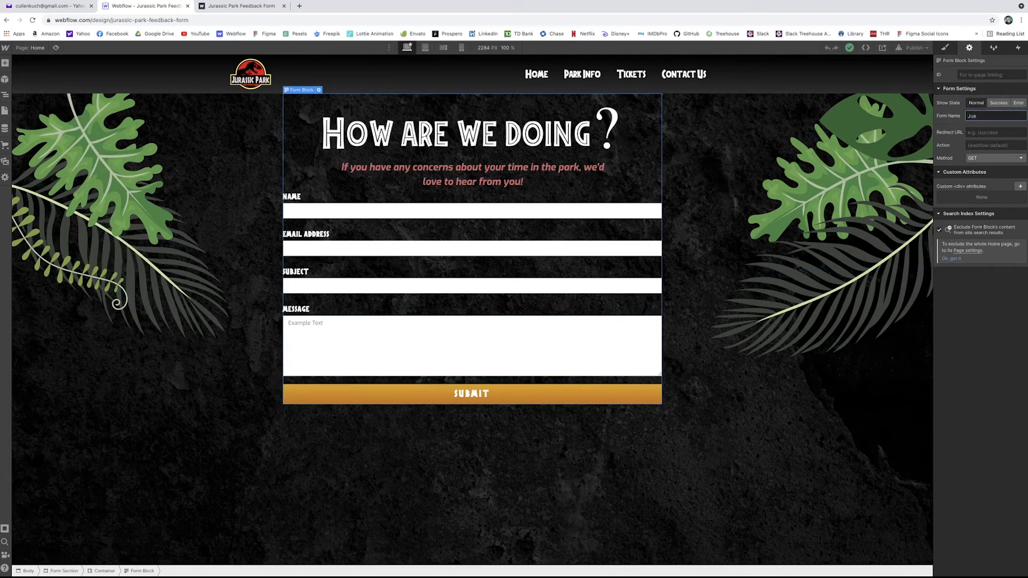